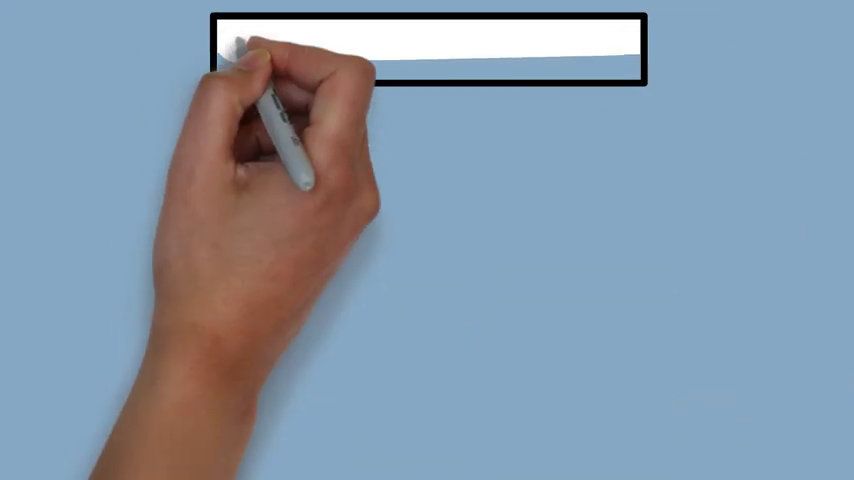
type("2. BRI")
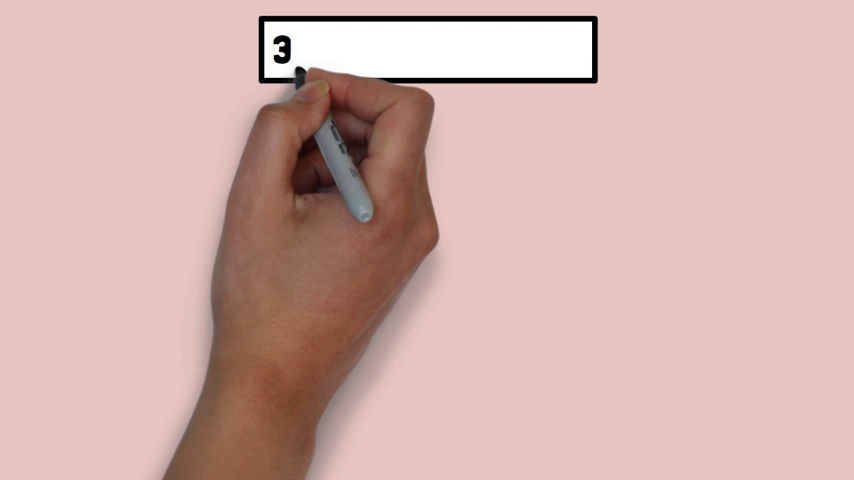
type("SHAPE CONS")
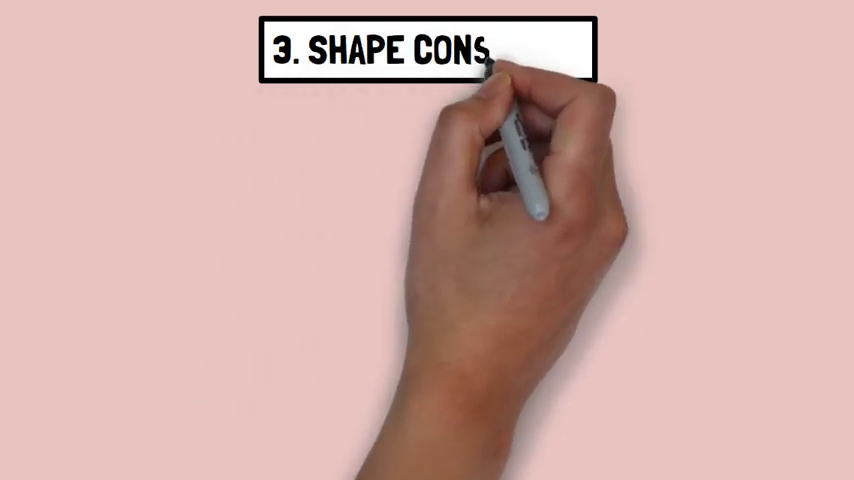